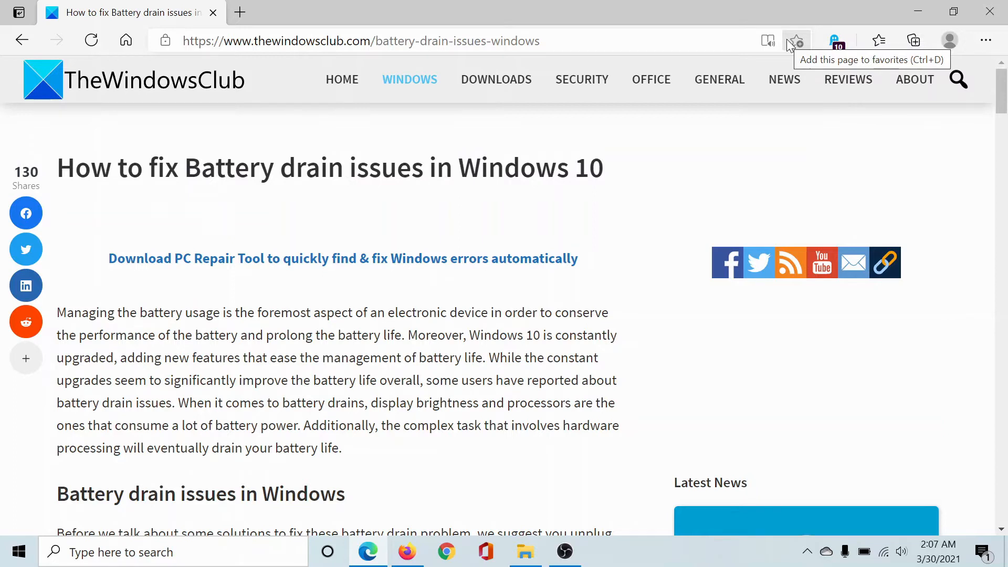
mouse_move(768, 41)
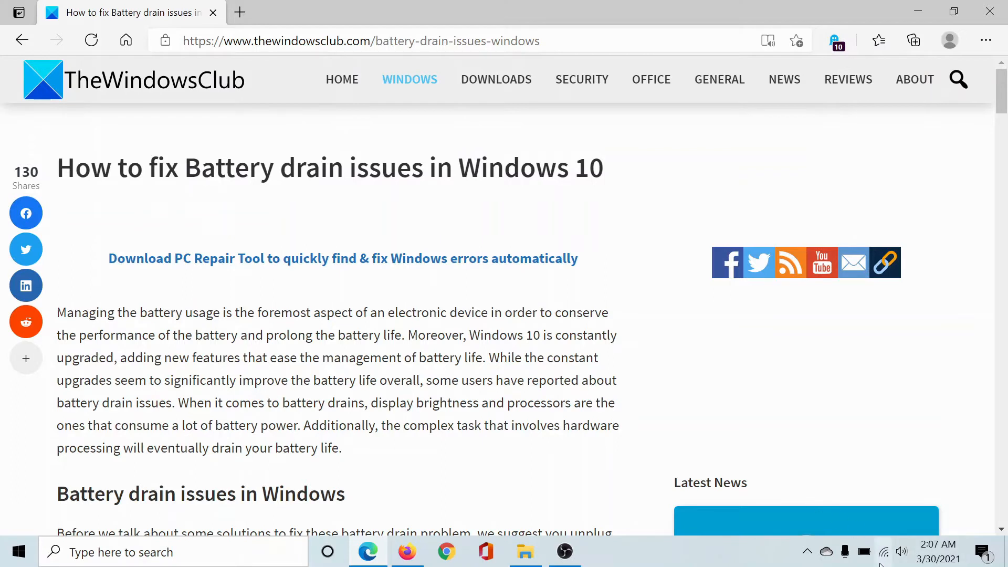
mouse_move(882, 552)
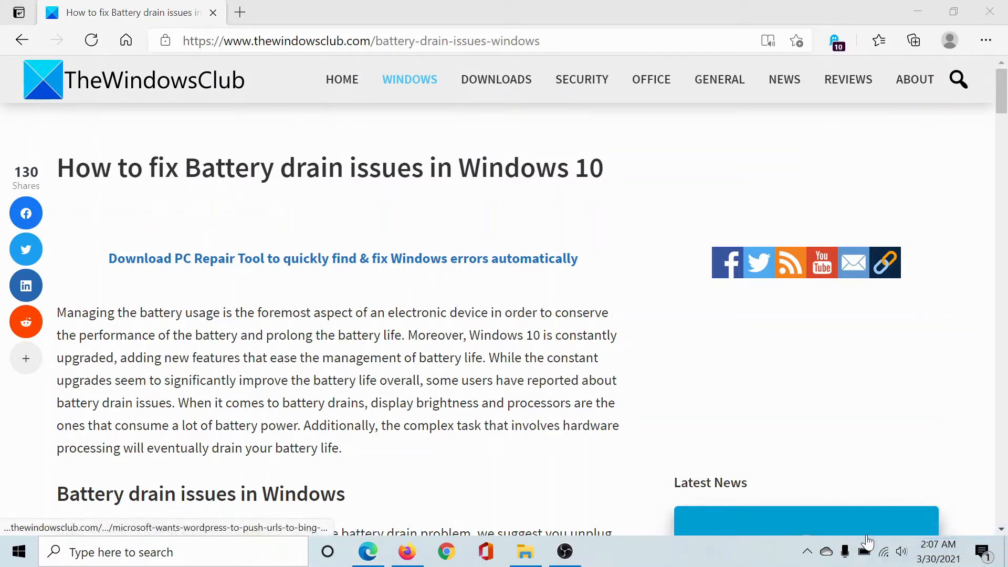
Make Power saver the active power plan in Power Options, then close the window.
left_click(604, 552)
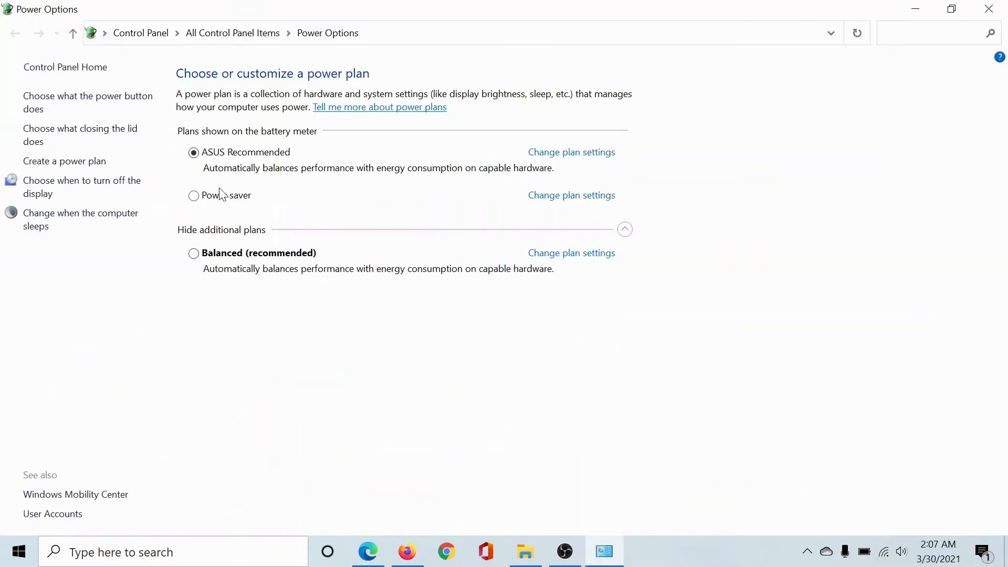
left_click(193, 195)
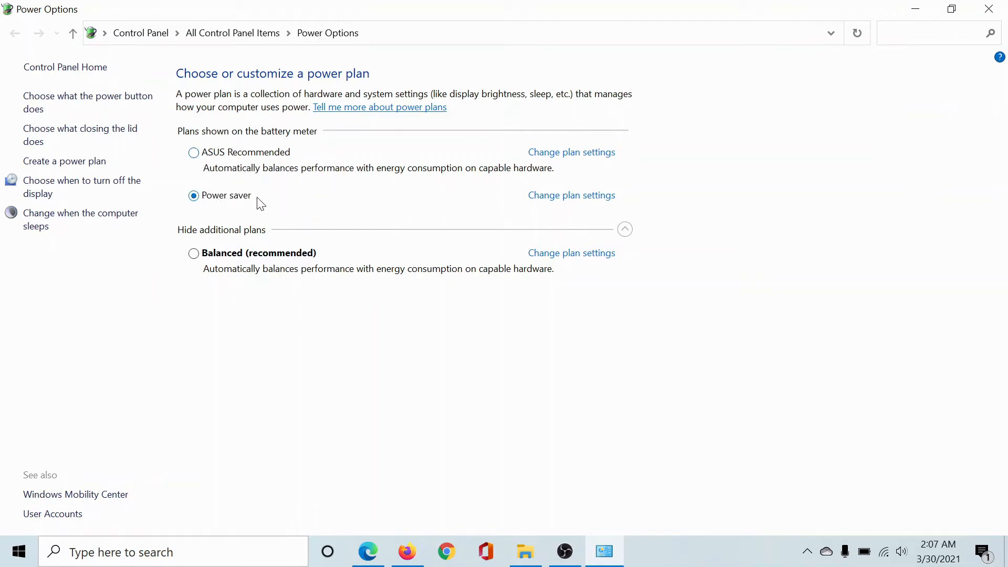
left_click(193, 152)
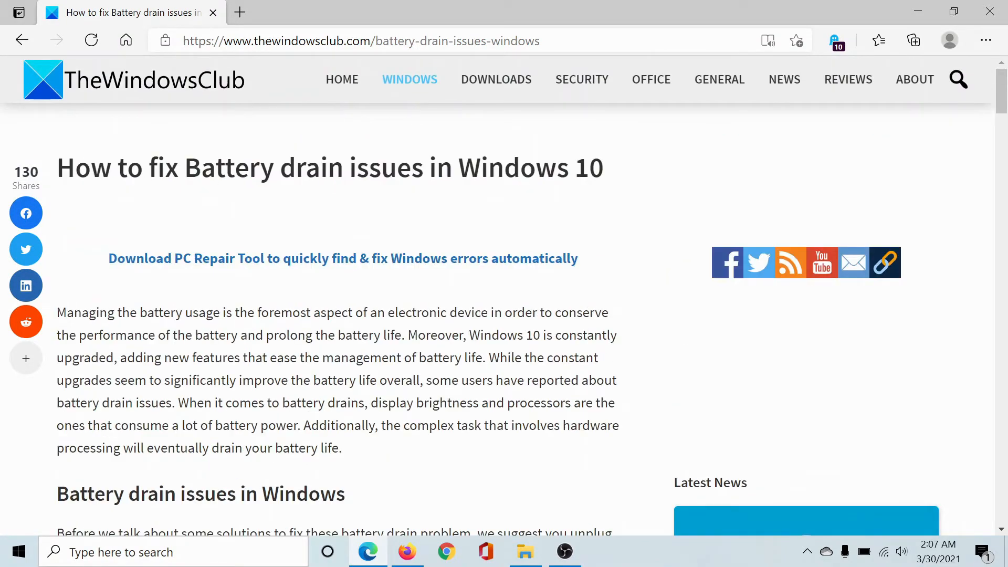
Show the additional troubleshooters on the Update & Security Troubleshoot page.
left_click(18, 552)
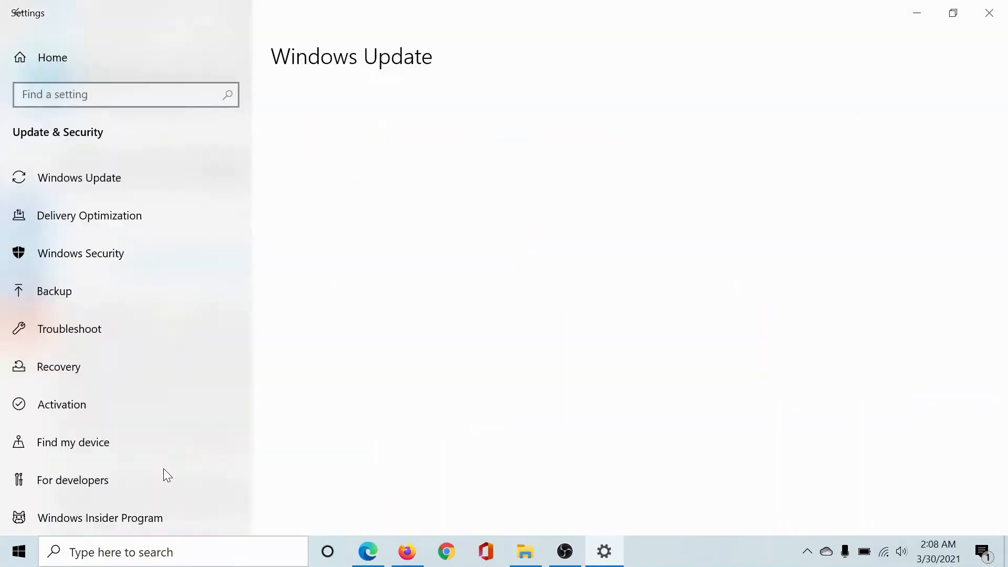
left_click(79, 178)
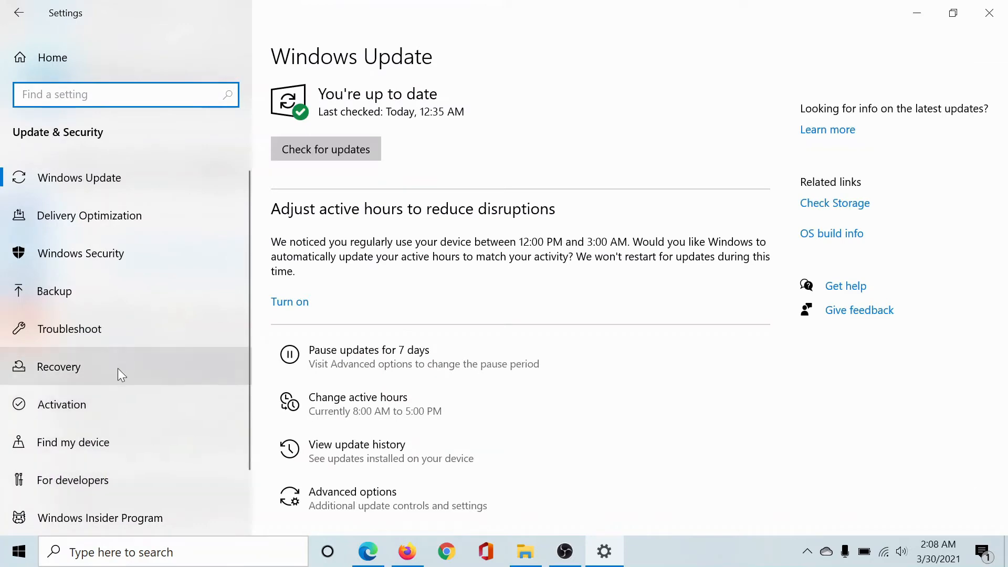
left_click(69, 328)
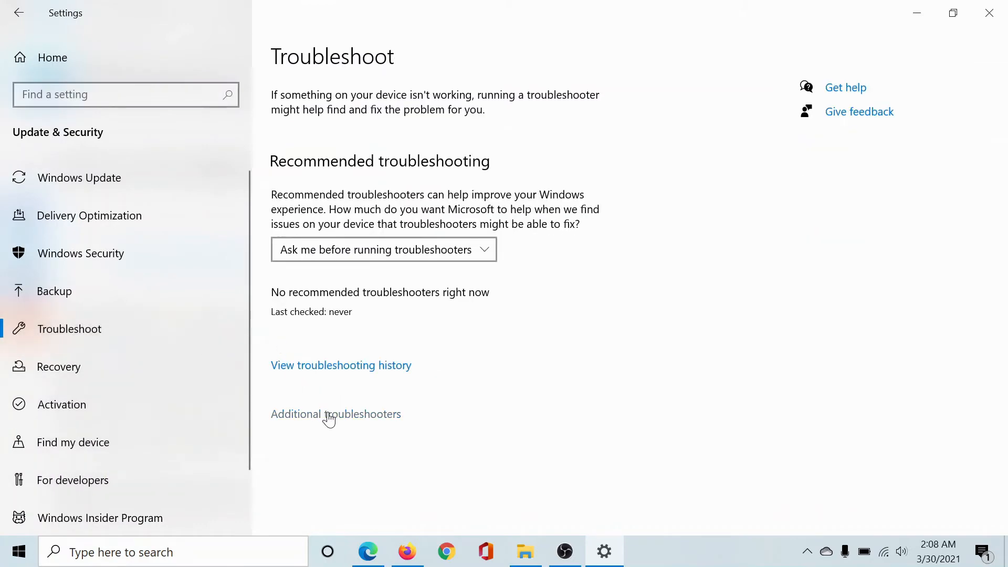
left_click(336, 413)
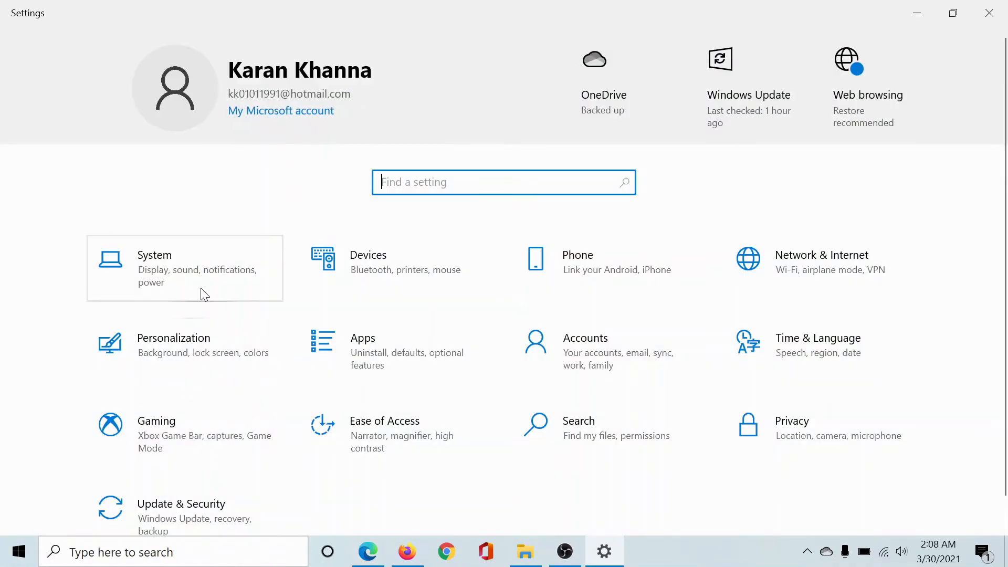
Go to System > Battery in Settings.
left_click(154, 268)
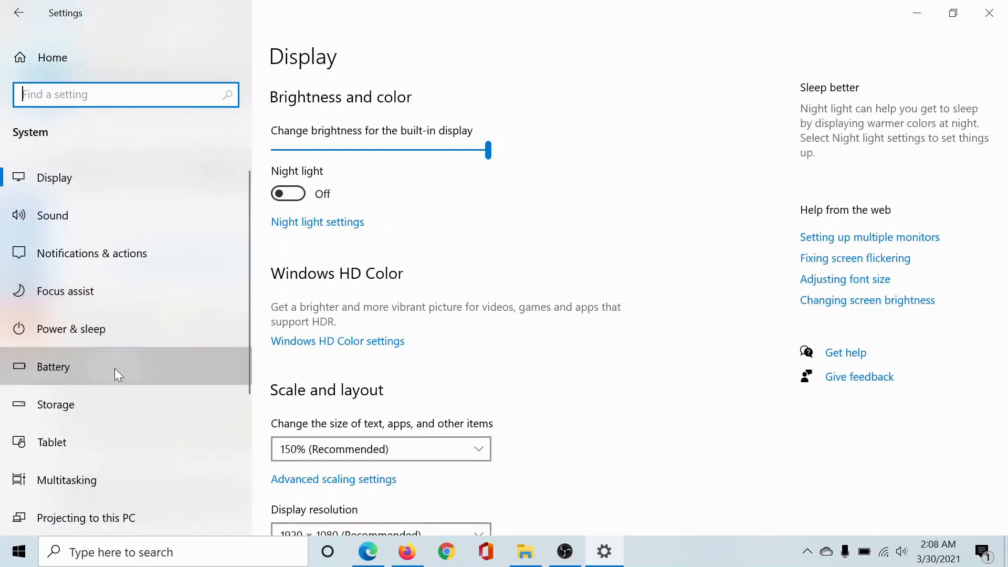
left_click(54, 367)
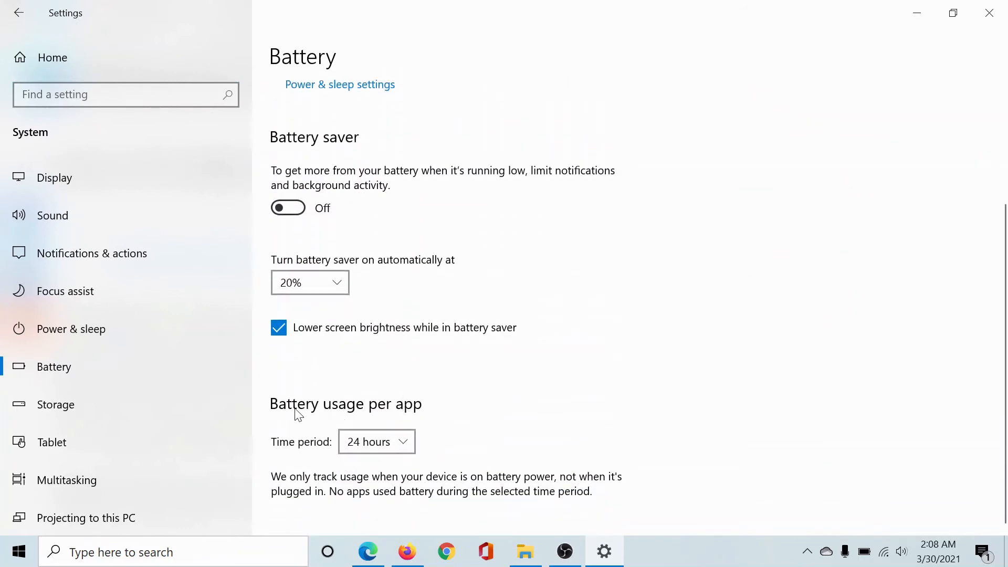
Change the Battery usage per app time period from 24 hours to 1 week.
left_click(377, 442)
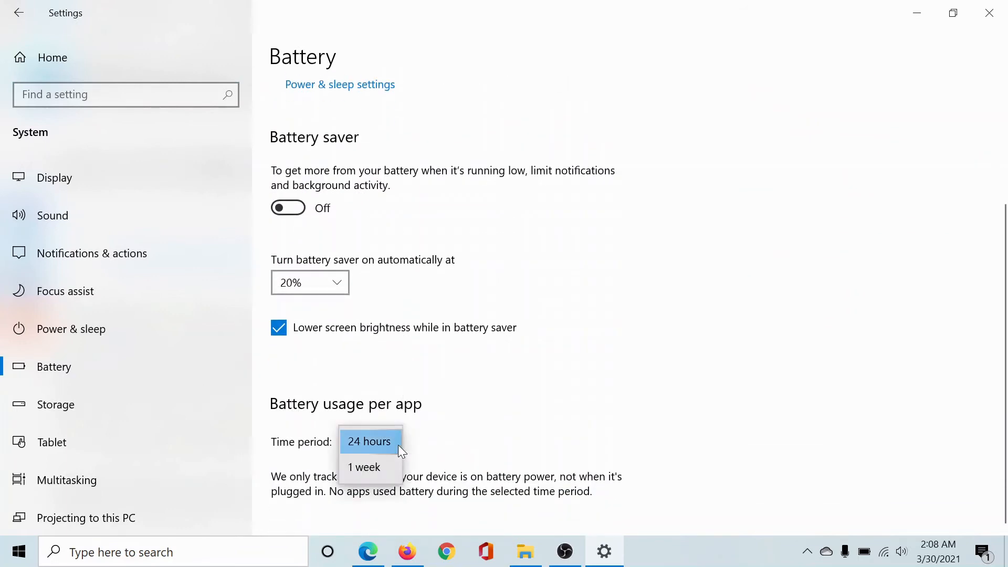
left_click(364, 467)
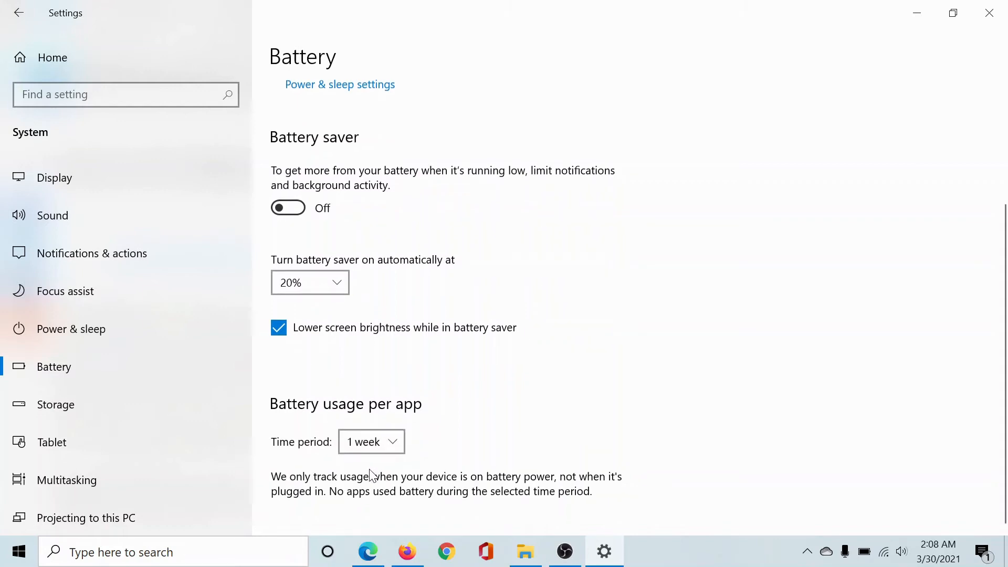
mouse_move(398, 492)
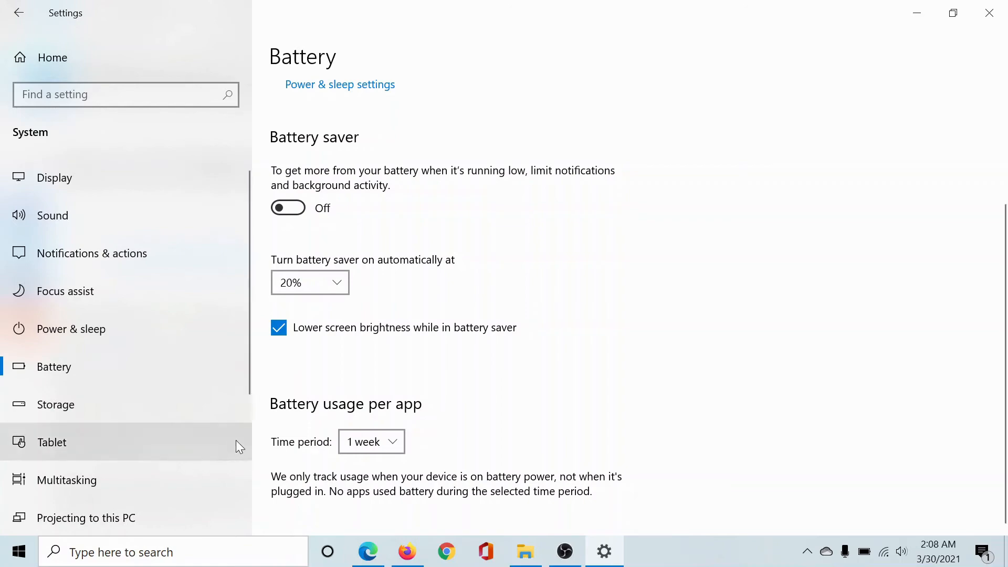
mouse_move(989, 12)
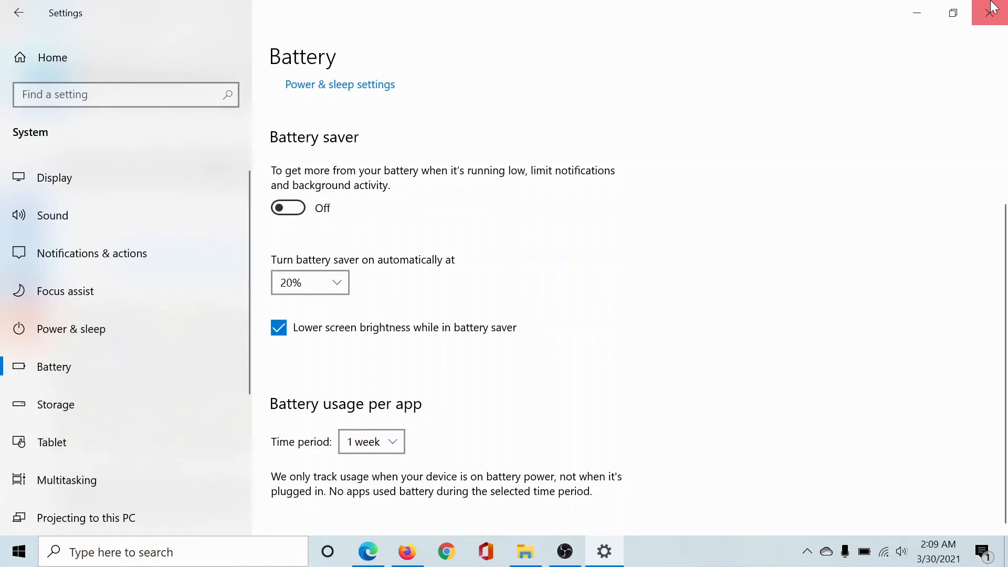